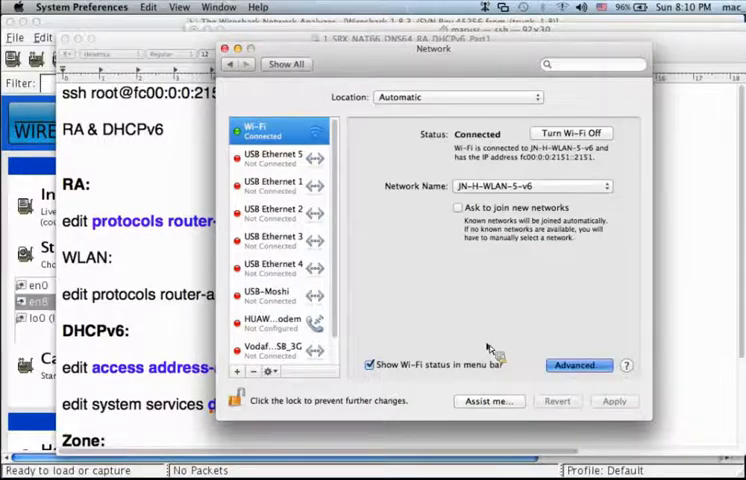
# Step: Review Wi-Fi's TCP/IP settings (IPv4 off, IPv6 fc00:0:0:2151::2151), then show Wireshark's capture interfaces
pyautogui.click(578, 364)
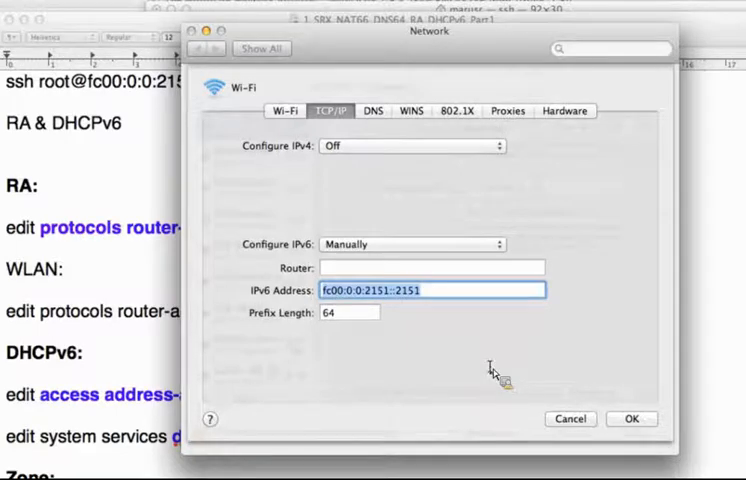
pyautogui.click(372, 111)
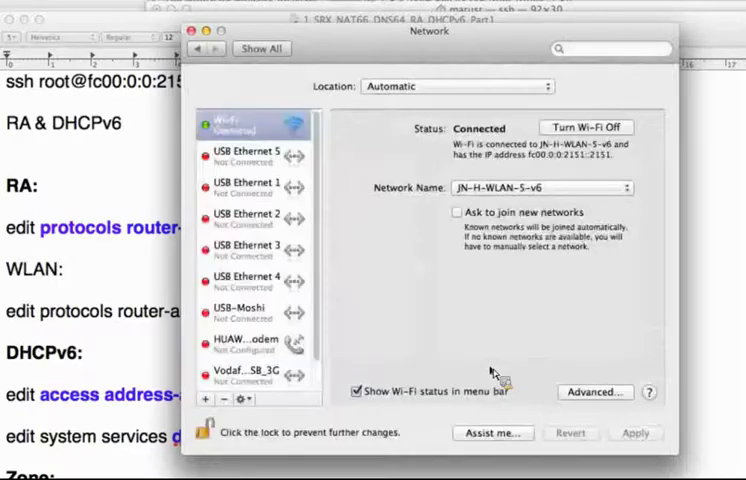
pyautogui.click(255, 155)
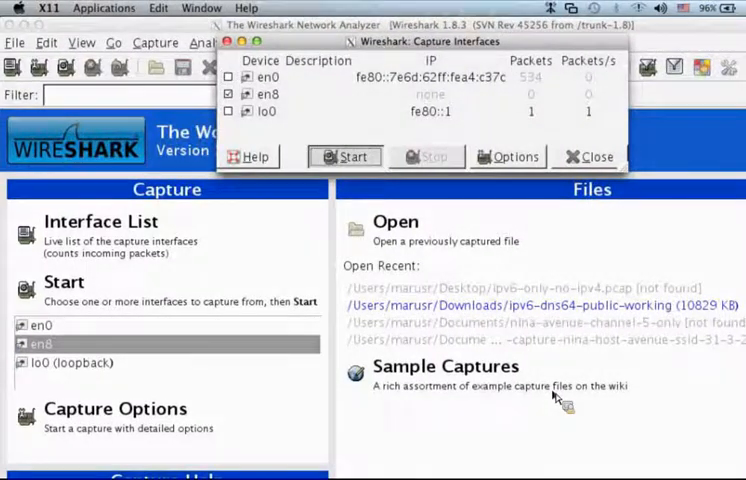
# Step: Begin a live Wireshark packet capture on interface en8
pyautogui.click(352, 156)
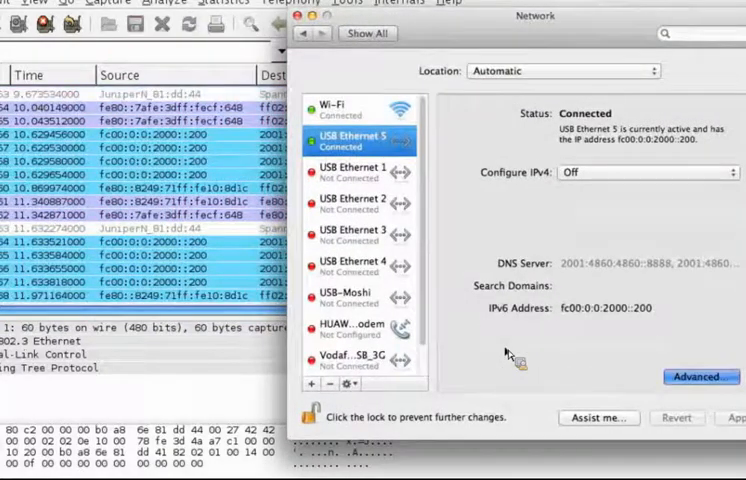
# Step: Review USB Ethernet 5's automatic IPv6 address fc00:0:0:2000::200 and router fe80::7afe:3dff:fecf:648
pyautogui.click(700, 376)
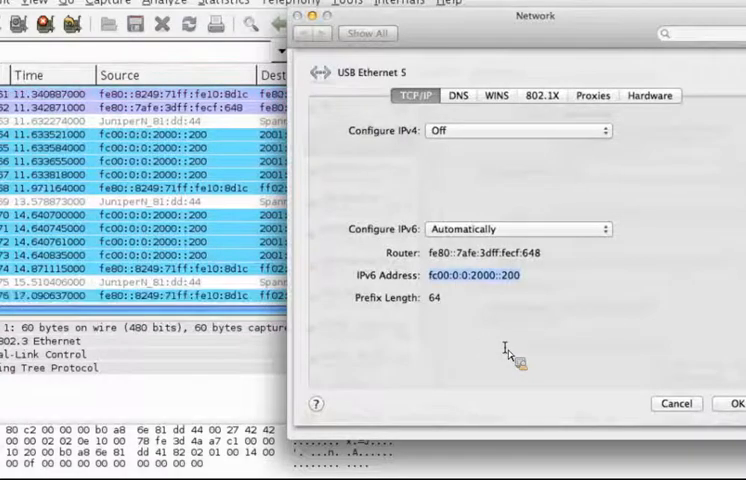
pyautogui.scroll(-3)
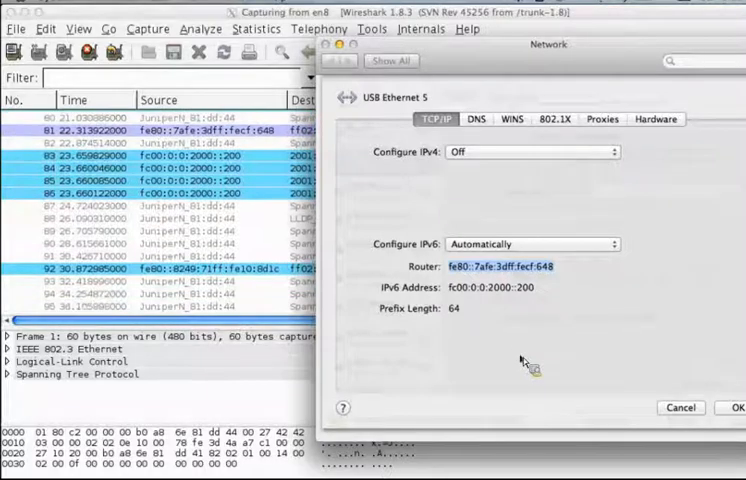
pyautogui.click(477, 119)
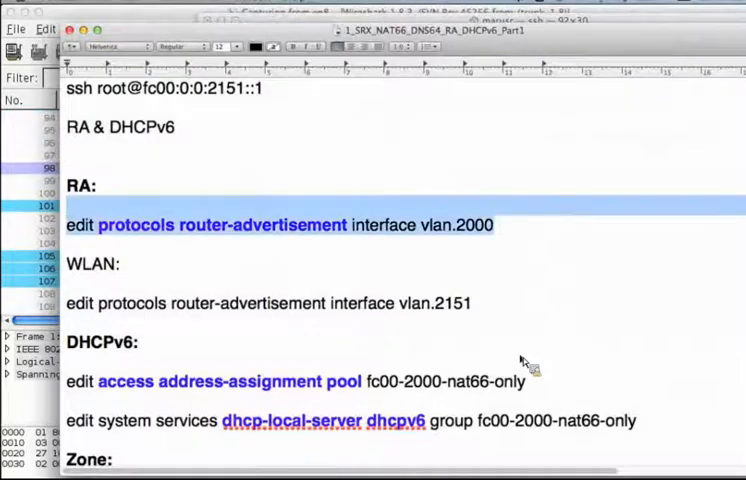
# Step: Show vlan.2000 router-advertisement settings: prefix fc00:0:0:2000::/64, managed and other-stateful configuration
pyautogui.scroll(-3)
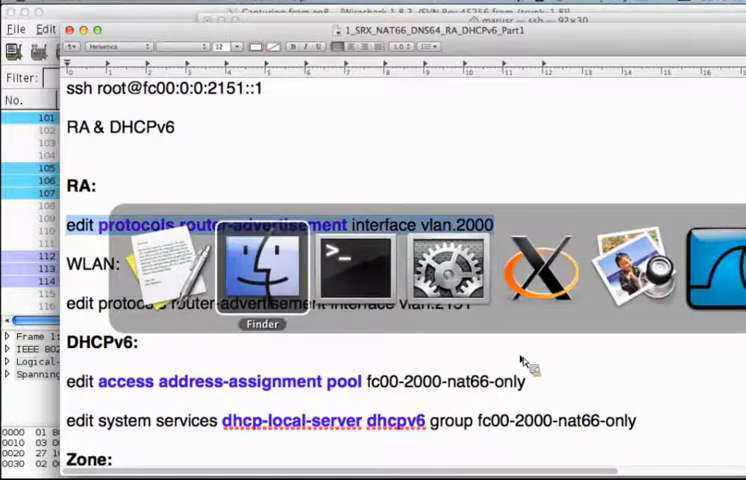
pyautogui.click(355, 268)
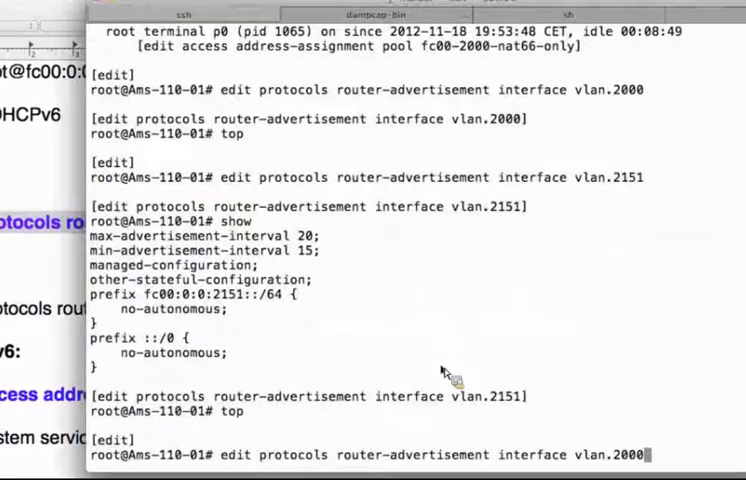
pyautogui.press('Return')
pyautogui.write('show')
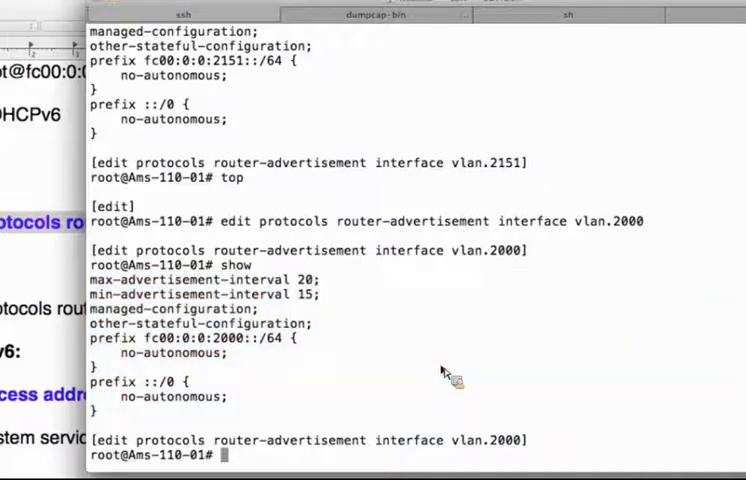
pyautogui.doubleClick(170, 353)
pyautogui.write('top')
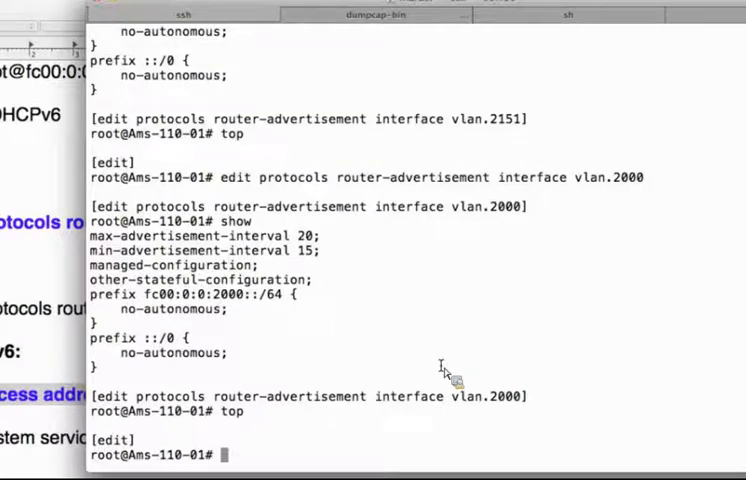
# Step: Show DHCPv6 pool fc00-2000-nat66-only (::200–::210, Google DNS) and enter its dhcp-local-server group
pyautogui.write('edit access address-assignment pool fc00-2000-nat66-only')
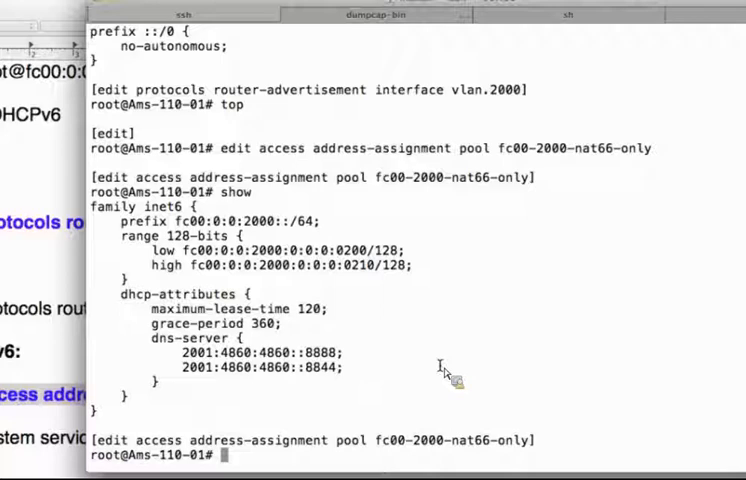
pyautogui.doubleClick(369, 250)
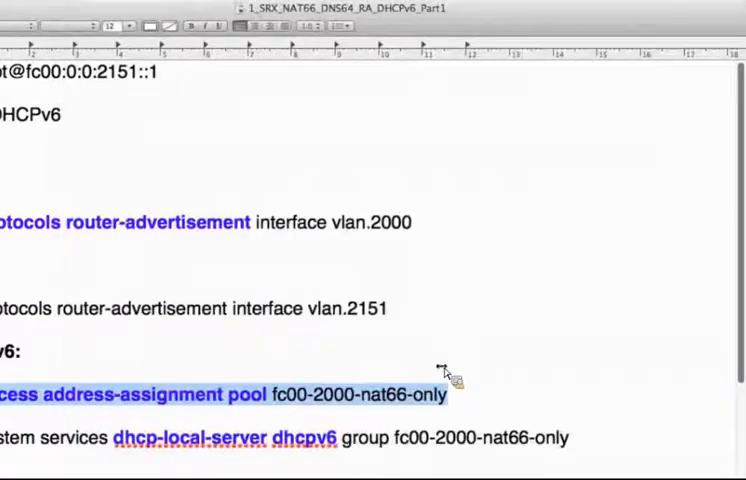
pyautogui.scroll(-3)
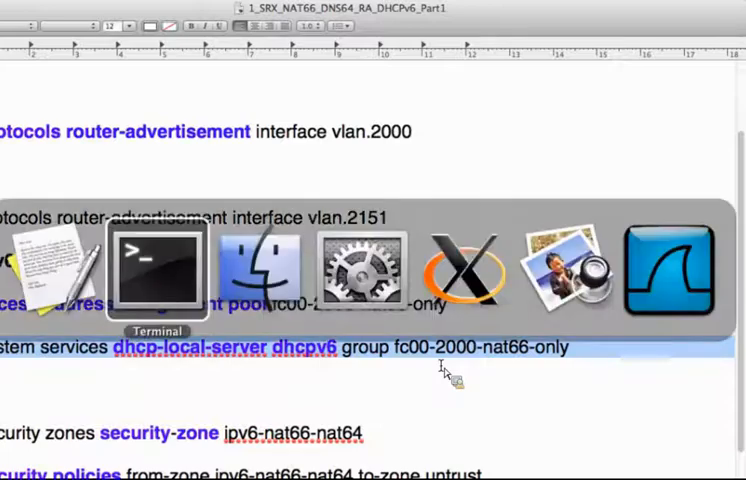
pyautogui.click(154, 265)
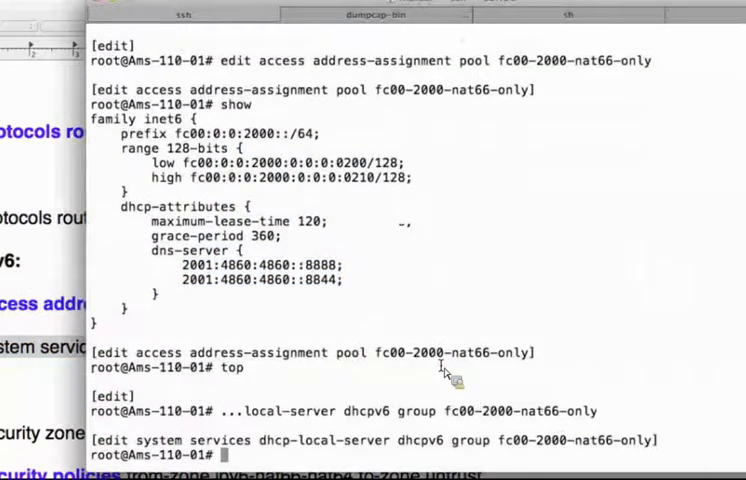
# Step: Confirm the DHCPv6 group serves vlan.2000 and zone ipv6-nat66-nat64 allows all inbound services
pyautogui.write('show')
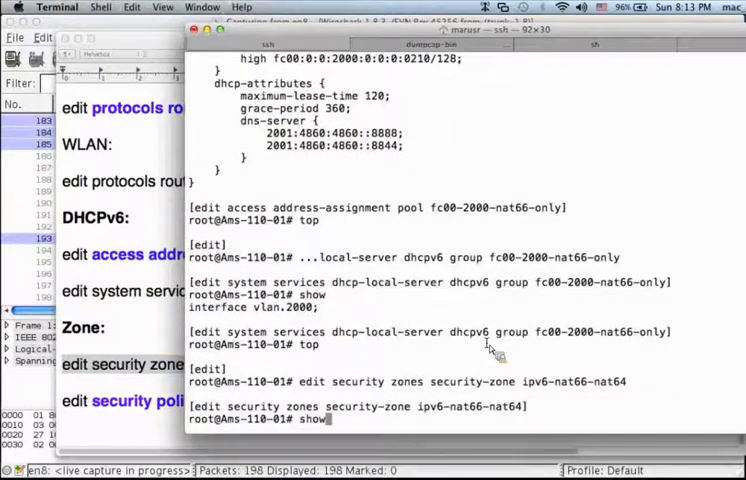
pyautogui.press('Return')
pyautogui.write('top')
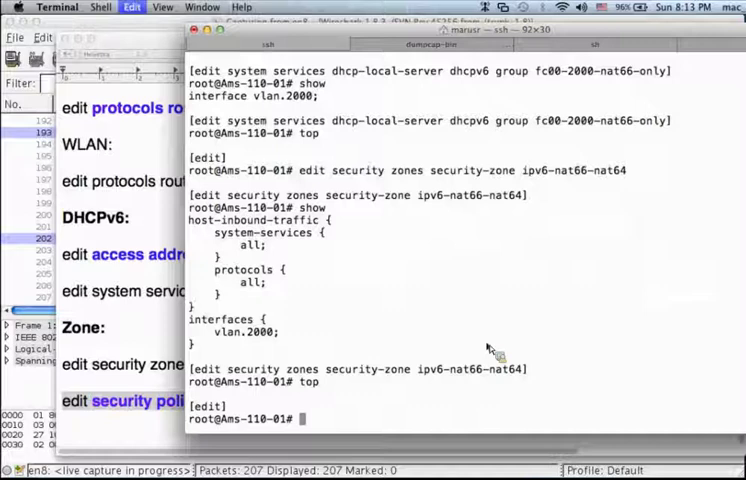
pyautogui.write('edit security policies from-zone ipv6-nat66-nat64 to-zone untrust')
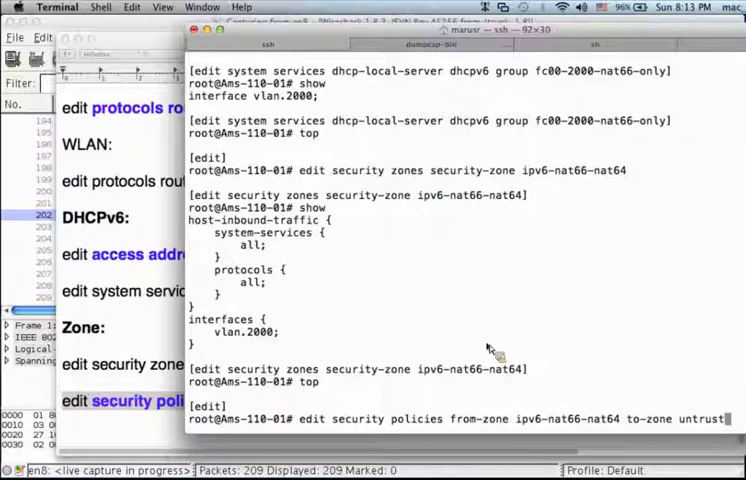
# Step: List the Mac's routes, showing the IPv6 default route via the SRX link-local on en8
pyautogui.press('Return')
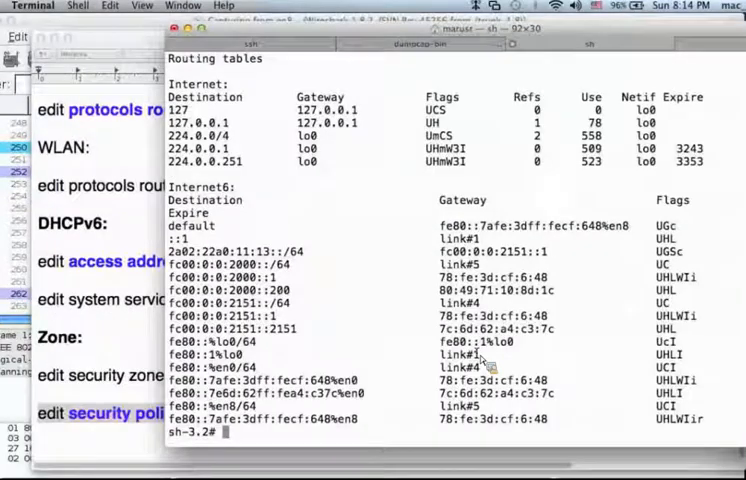
# Step: Run clear in the sh tab to get an empty prompt
pyautogui.write('clear')
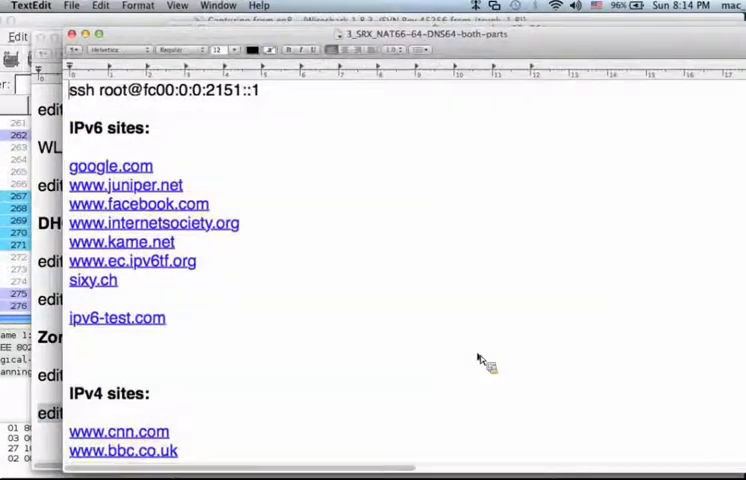
pyautogui.scroll(-3)
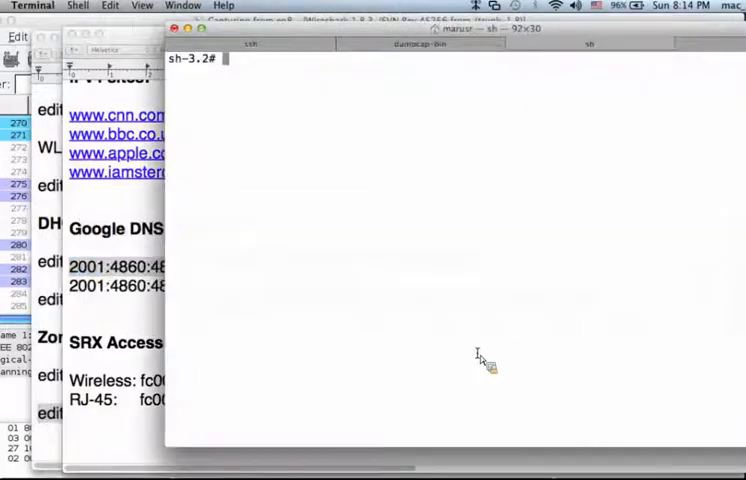
# Step: Ping Google's IPv6 DNS server 2001:4860:4860::8888 from the Mac
pyautogui.write('ping6 2001:4860:4860::8888')
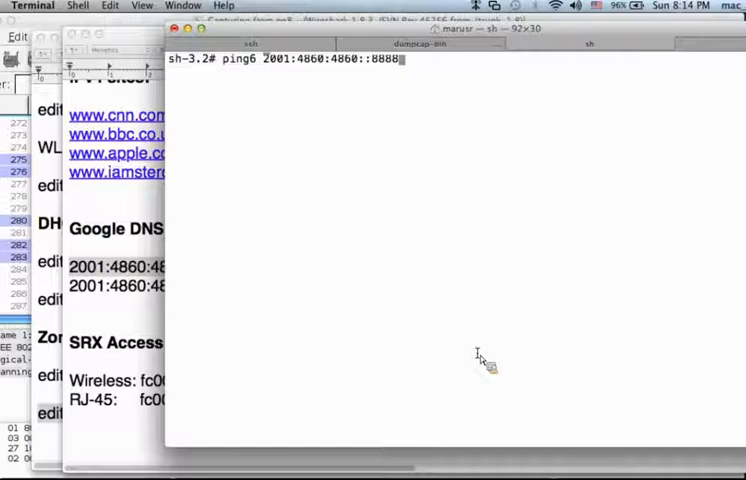
pyautogui.press('return')
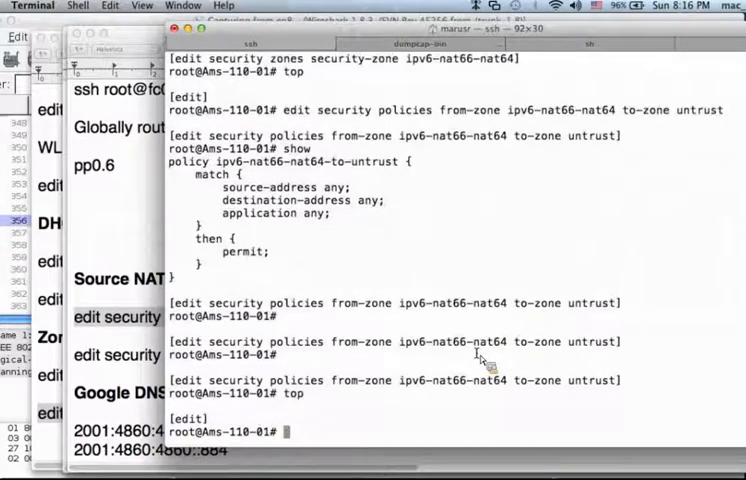
# Step: Review the permit-all NAT66 policy and source NAT pool address 2a02:22a0:11:13::1/128
pyautogui.write('edit security nat source pool pp0-6-ipv6-ip-2a02-22a0-11-13')
pyautogui.write('top')
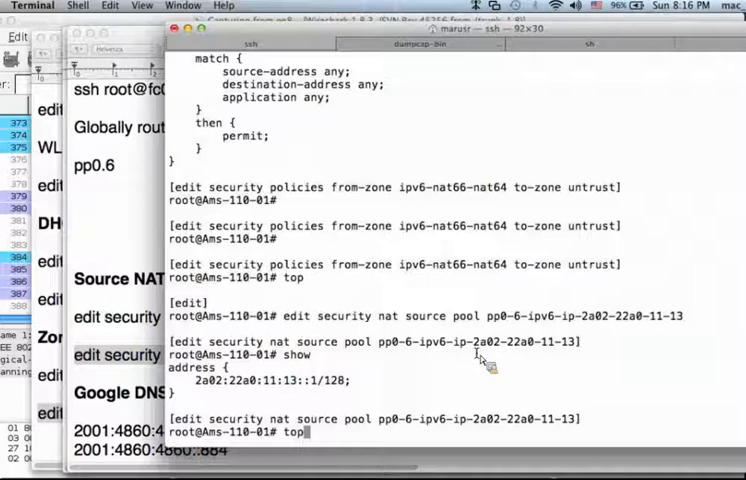
# Step: Activate rule vlan-2000 in rule-set fc00-2000-to-pp0-6-ipv6-ip, review show | compare, and commit
pyautogui.write('edit security nat source rule-set fc00-2000-to-pp0-6-ipv6-ip')
pyautogui.write('show')
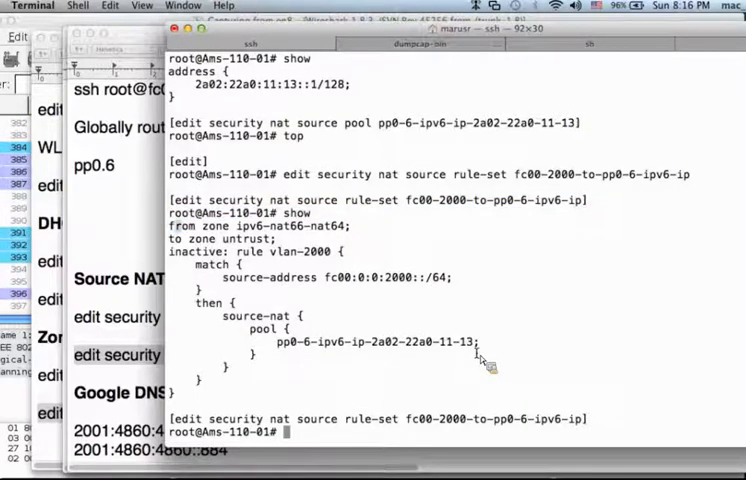
pyautogui.doubleClick(250, 225)
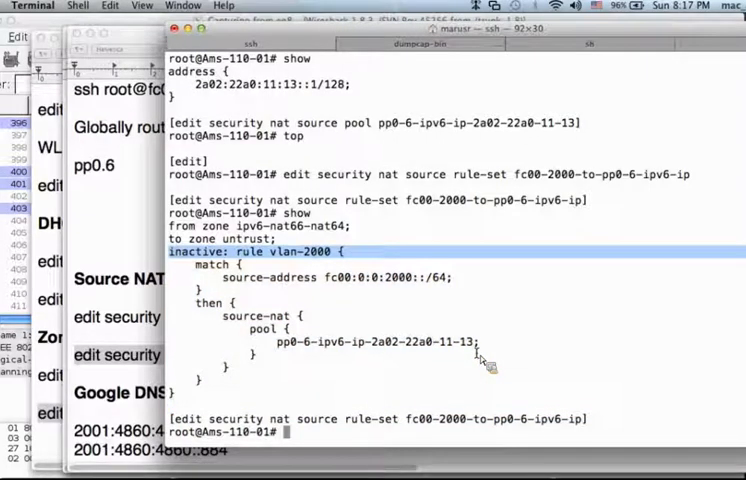
pyautogui.write('activate rule vlan-2000')
pyautogui.write('show |')
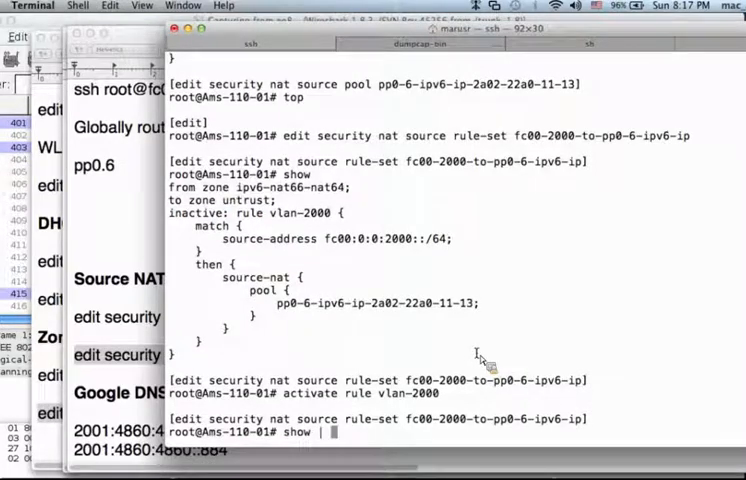
pyautogui.write('compare')
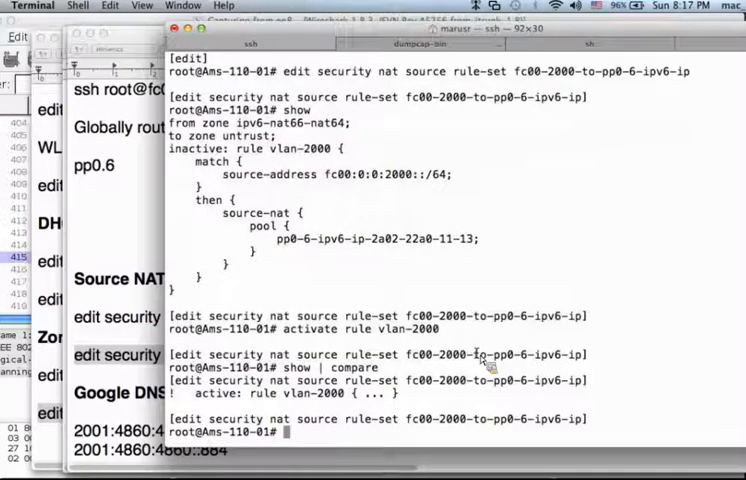
pyautogui.write('comm')
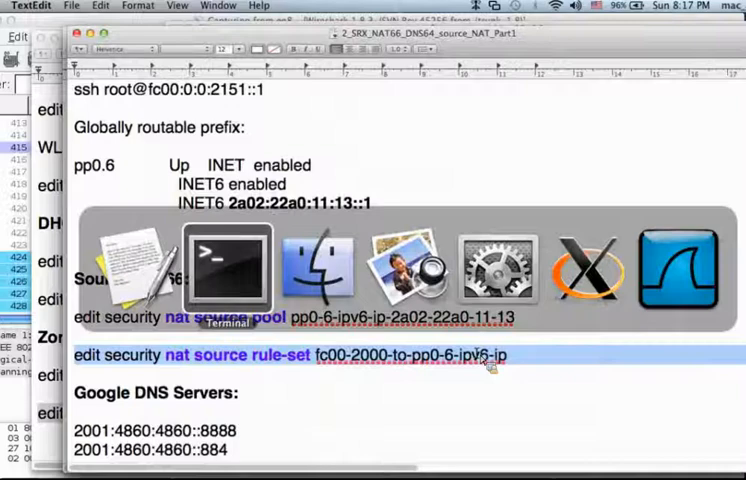
pyautogui.click(222, 268)
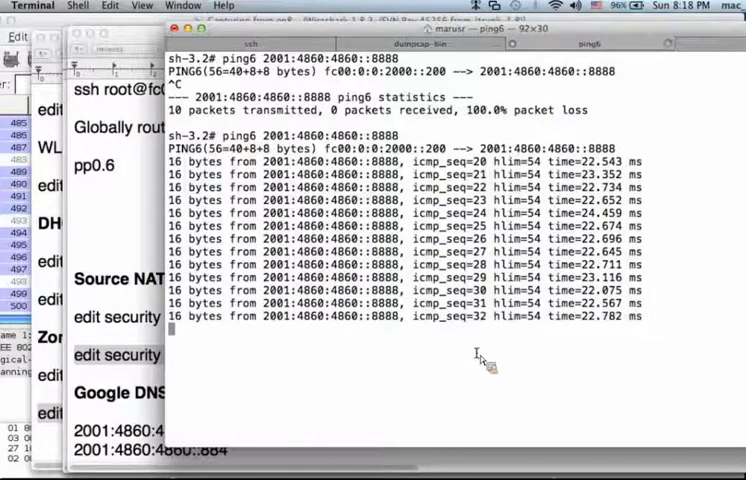
# Step: Stop the ping to 2001:4860:4860::8888, then ping6 google.com and stop it
pyautogui.press('ctrl+c')
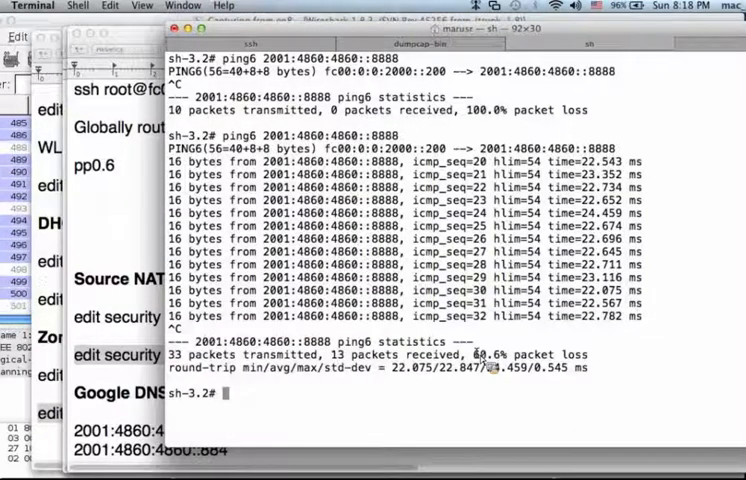
pyautogui.write('ion')
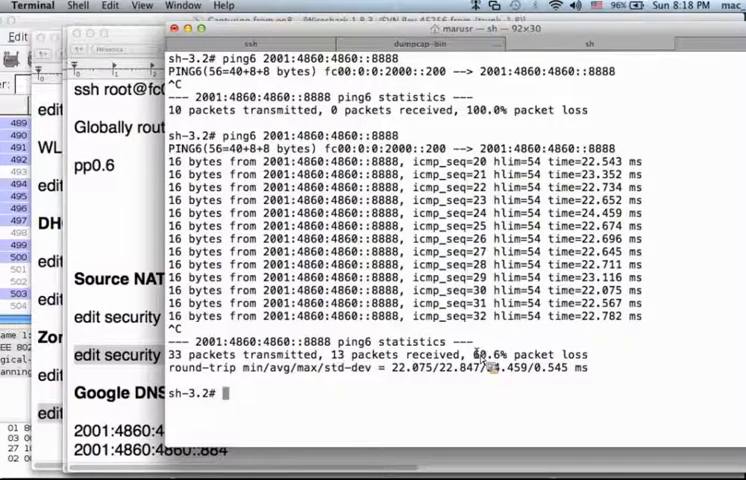
pyautogui.write('ping6 g')
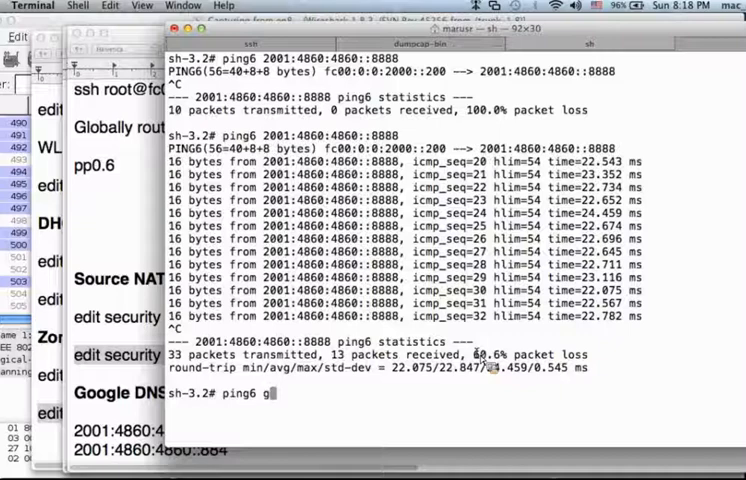
pyautogui.write('ool')
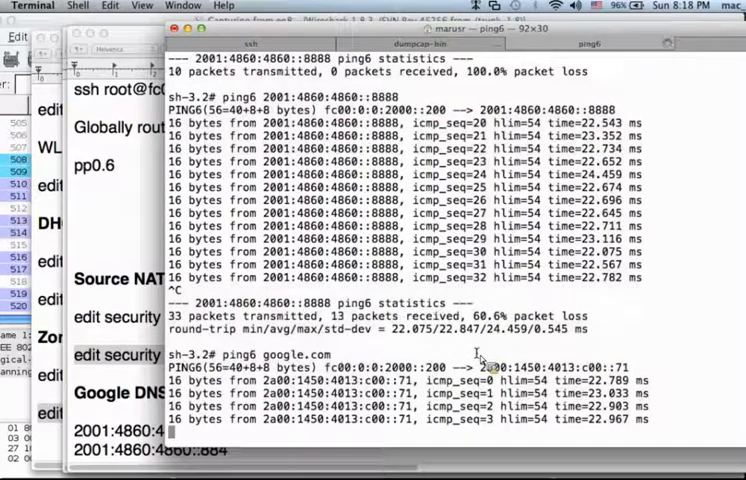
pyautogui.press('ctrl+c')
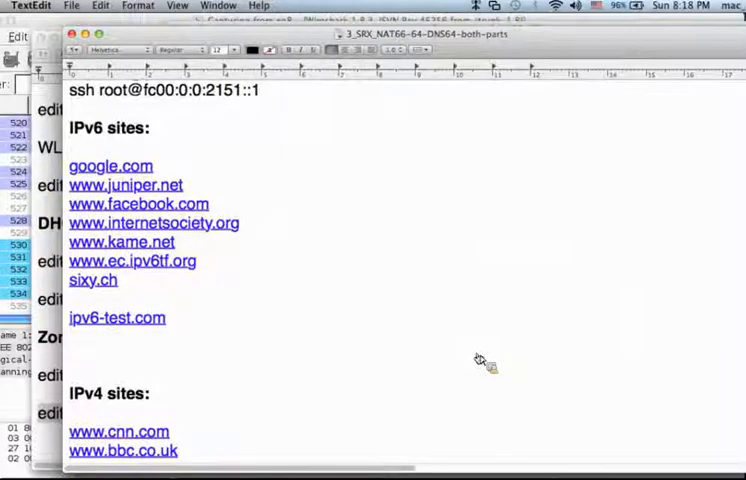
# Step: Apply the dns display filter to the Wireshark capture, then move to Safari
pyautogui.click(110, 166)
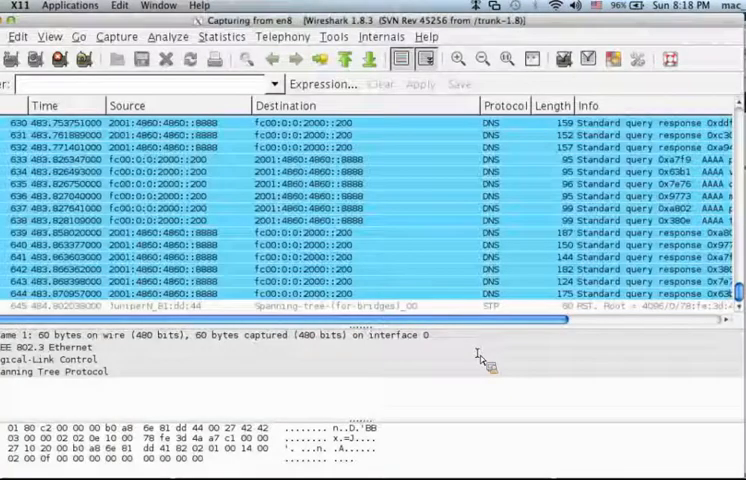
pyautogui.write('dns')
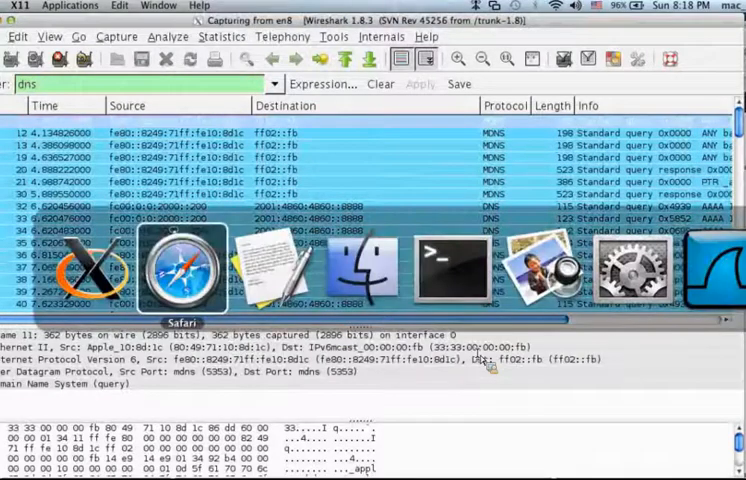
pyautogui.click(90, 265)
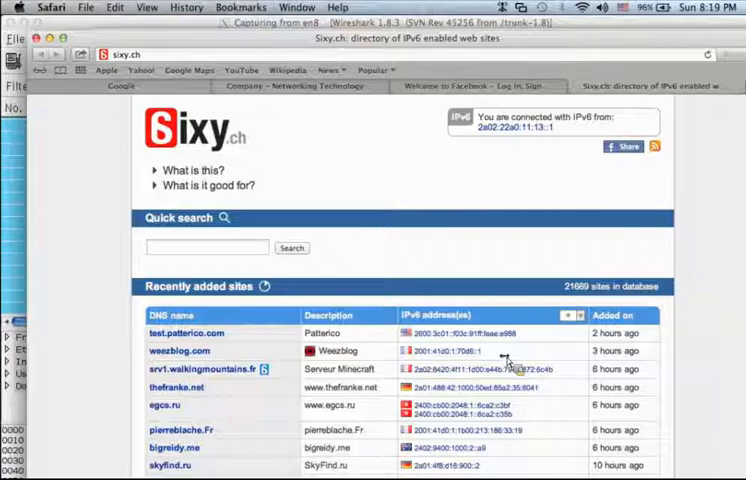
# Step: Scroll the sixy.ch result, then open ipv6-test.com from the notes and review it
pyautogui.scroll(-3)
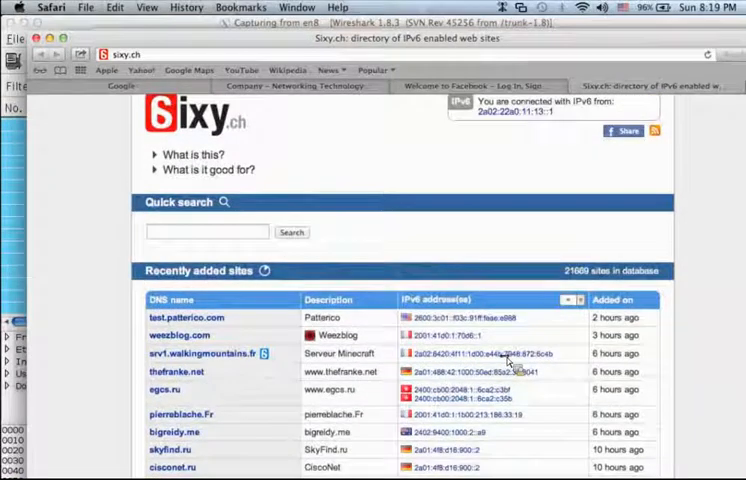
pyautogui.scroll(-3)
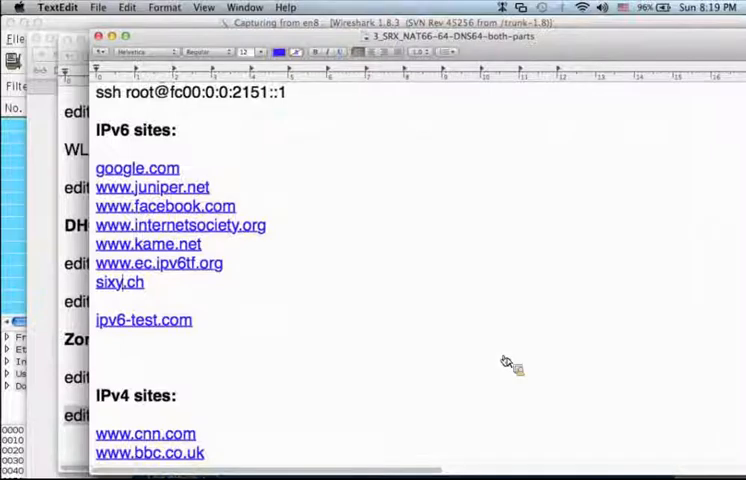
pyautogui.click(144, 319)
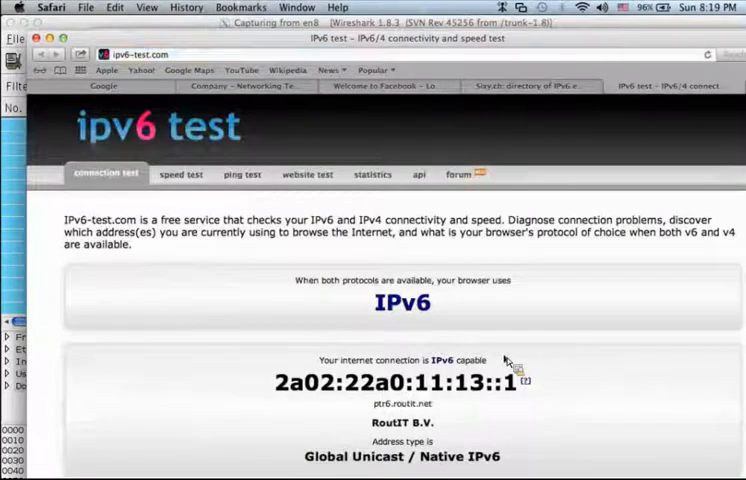
pyautogui.scroll(-3)
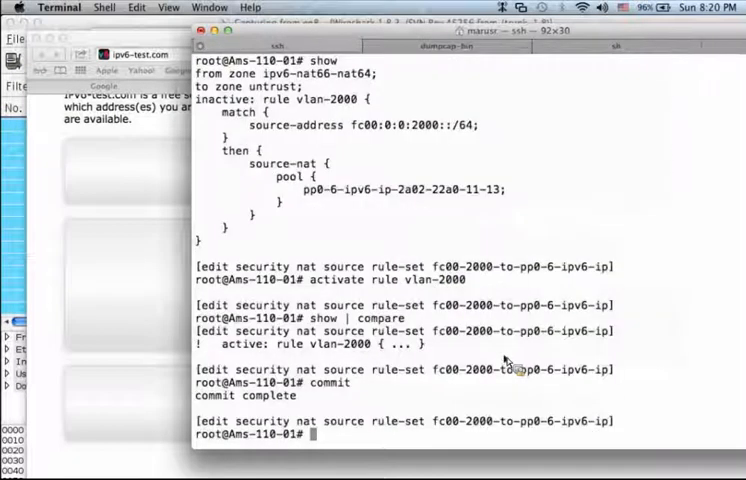
# Step: Exit configuration mode and scroll through 'show security flow session family inet6' output
pyautogui.write('exit')
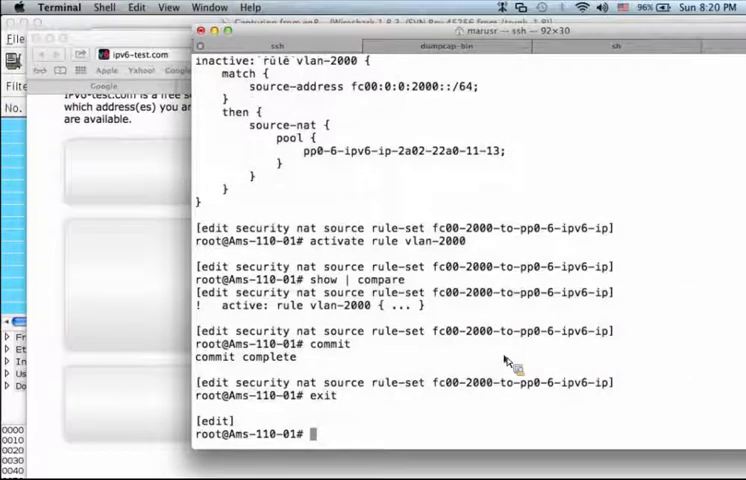
pyautogui.write('show security')
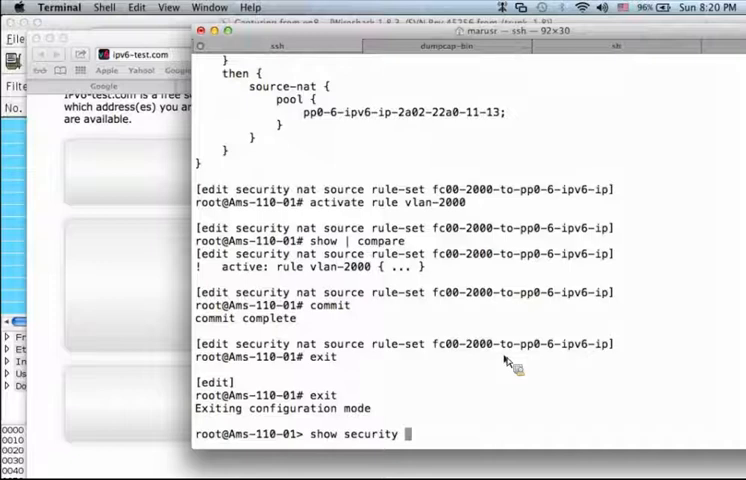
pyautogui.write('flow session')
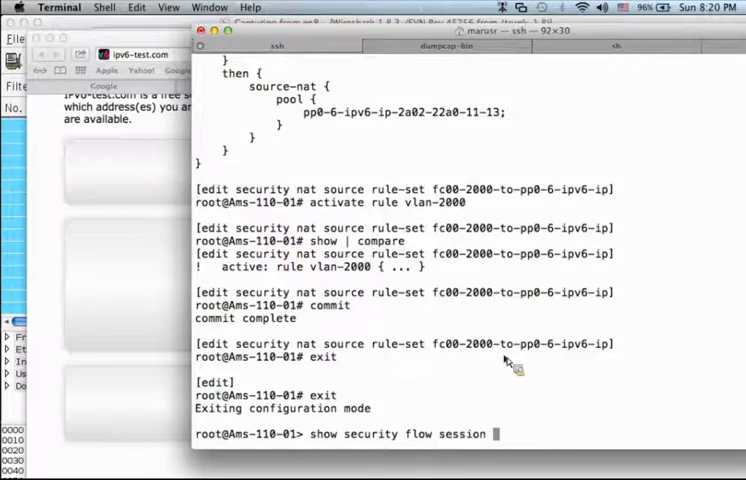
pyautogui.write('family inet6')
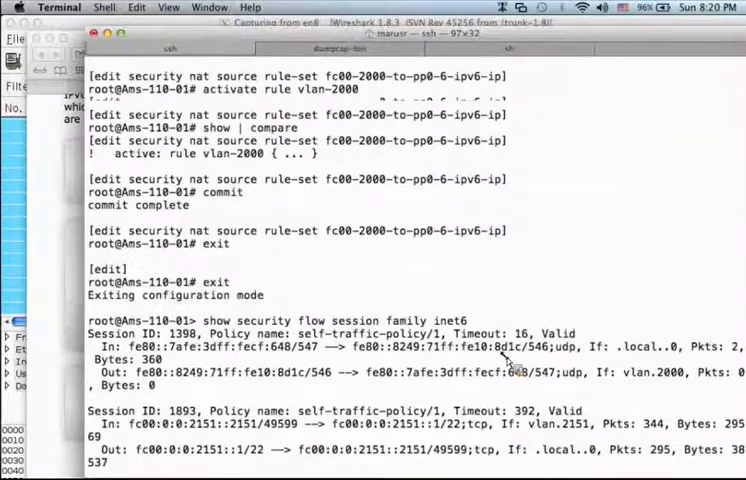
pyautogui.scroll(-3)
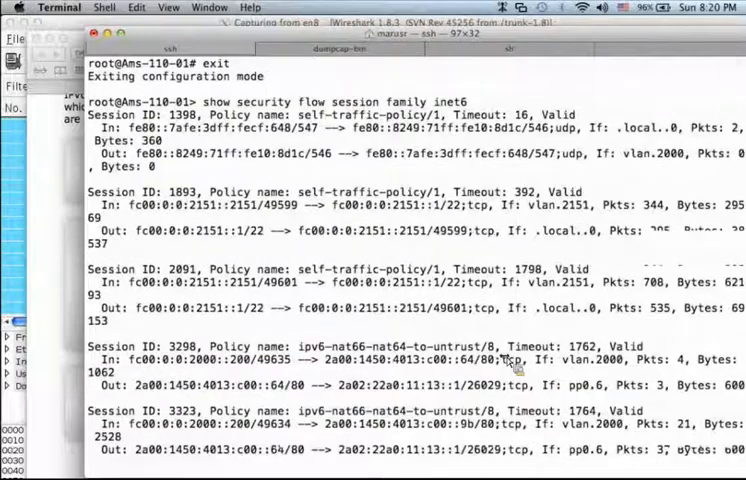
pyautogui.scroll(-3)
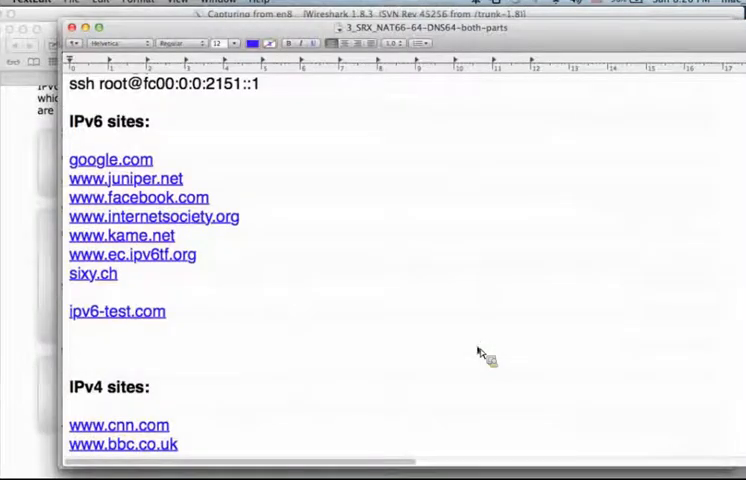
# Step: Scroll the 3_SRX_NAT66-64-DNS64 notes down to the IPv6 test and IPv4-only site lists
pyautogui.scroll(-3)
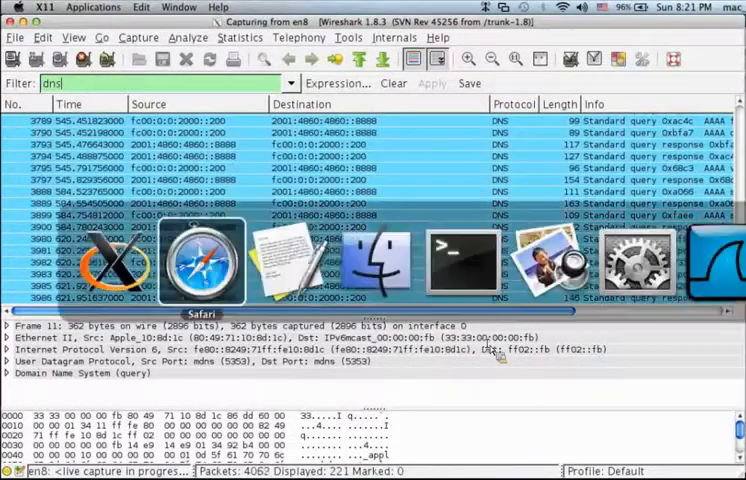
# Step: Select a recent DNS response from 2001:4860:4860::8888 and expand its answer record counts
pyautogui.click(203, 262)
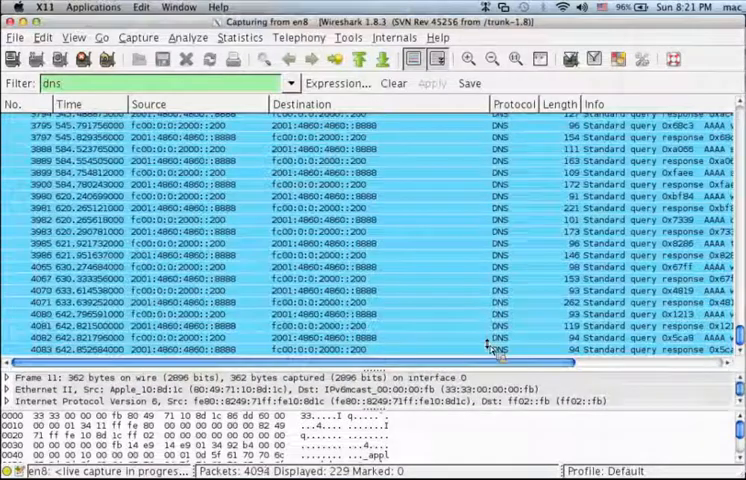
pyautogui.click(300, 349)
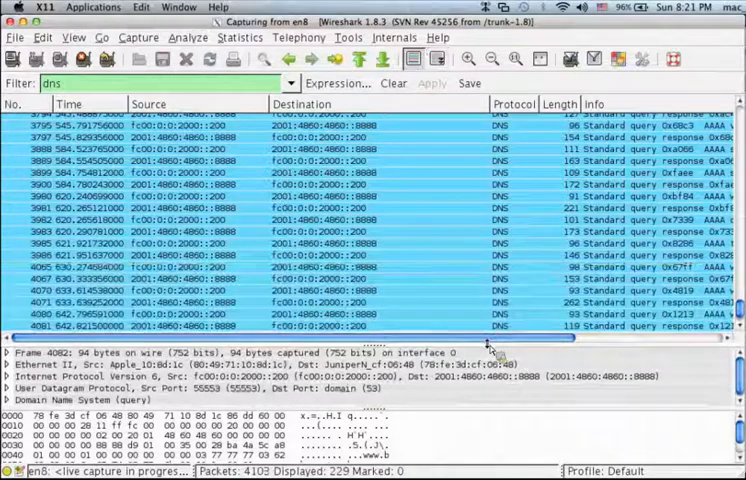
pyautogui.scroll(-3)
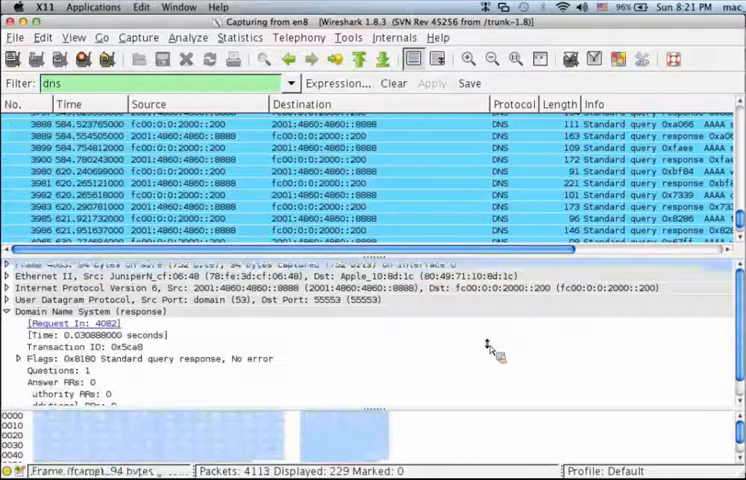
pyautogui.click(19, 358)
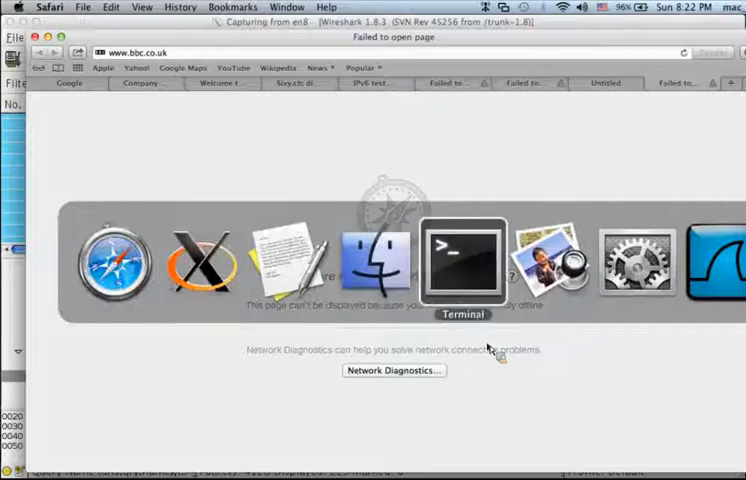
# Step: Start a shell on the SRX
pyautogui.click(463, 258)
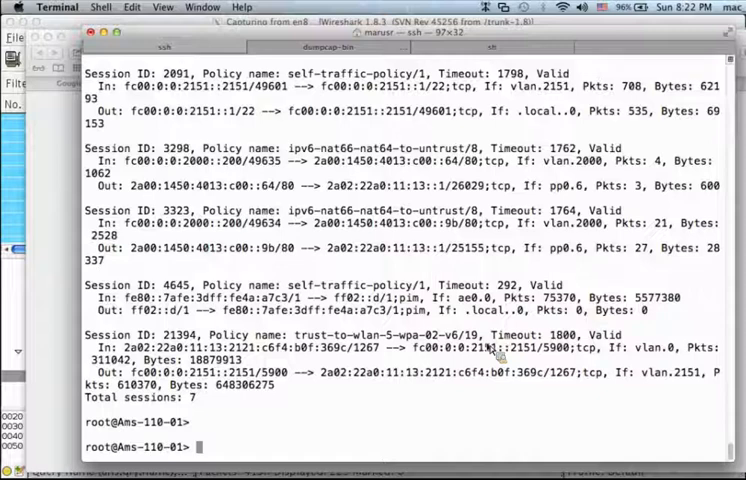
pyautogui.write('start')
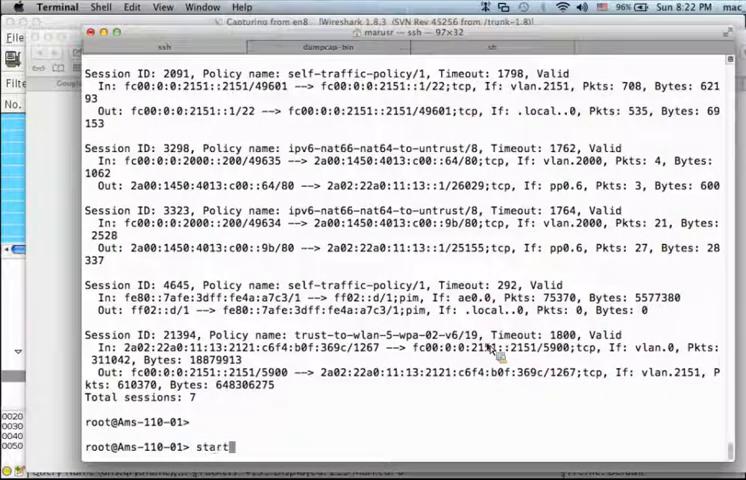
pyautogui.write('shell')
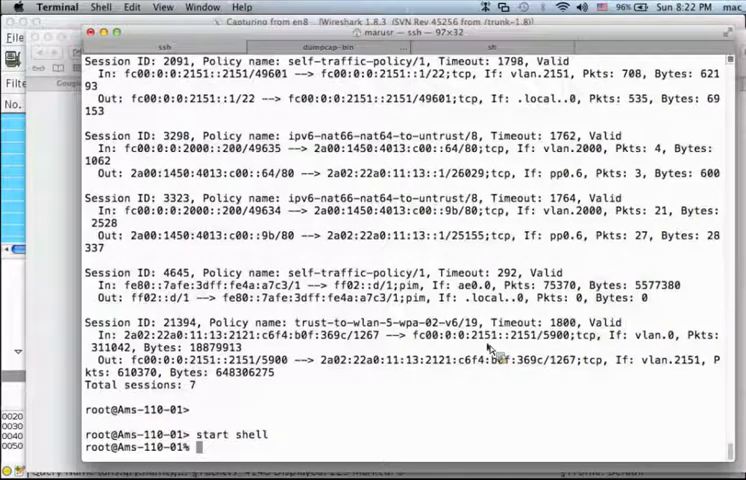
pyautogui.write('di')
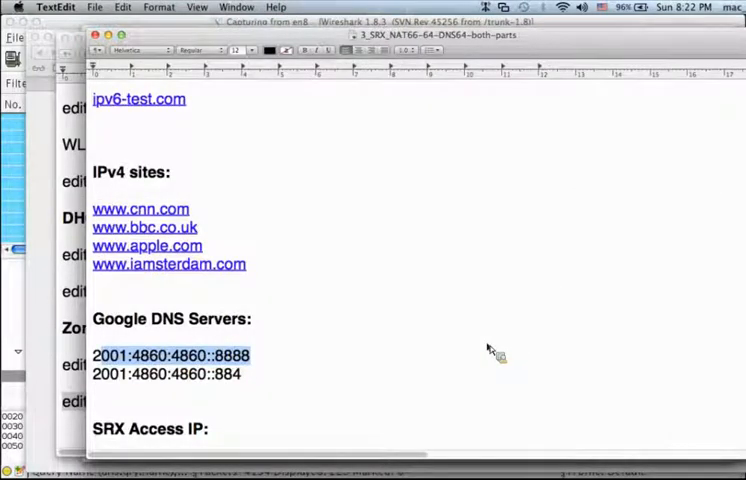
pyautogui.write('edit security nat source rule-set fc00-2000-to-pp0-6-ipv6-ip')
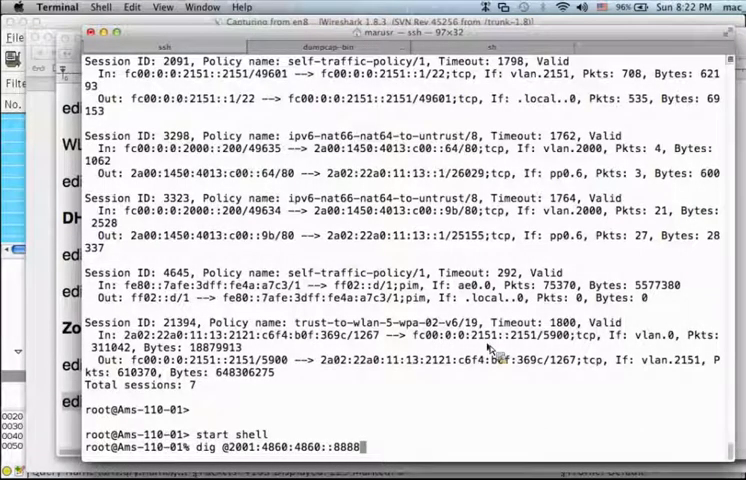
pyautogui.write('AAAA')
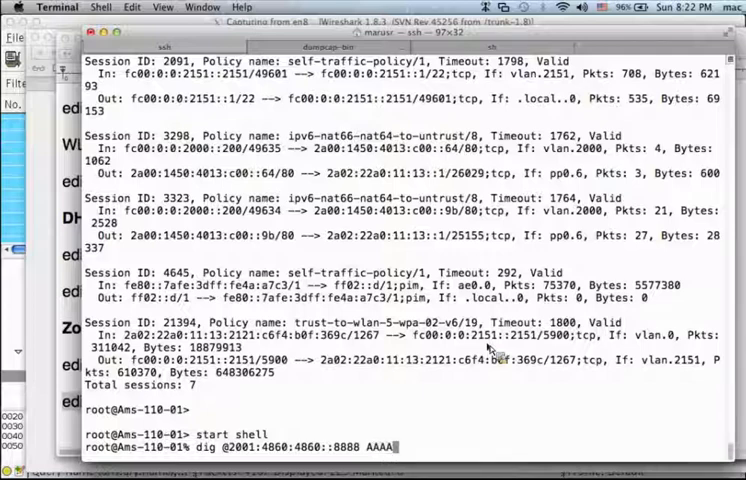
pyautogui.write('w')
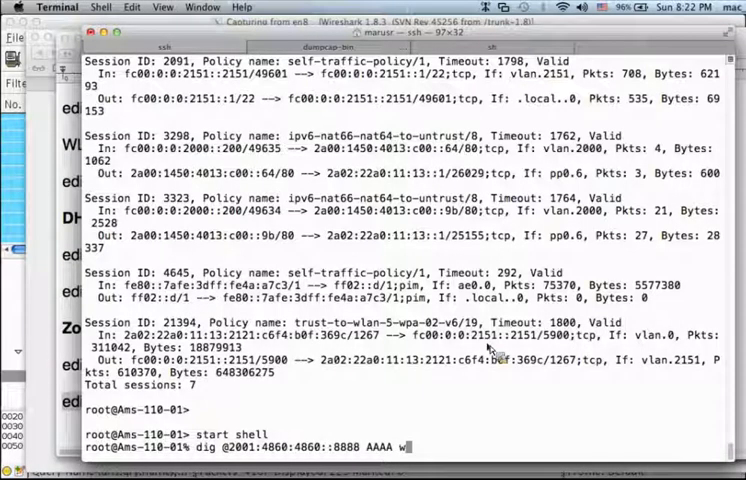
pyautogui.write('ww.bbc.co.uk')
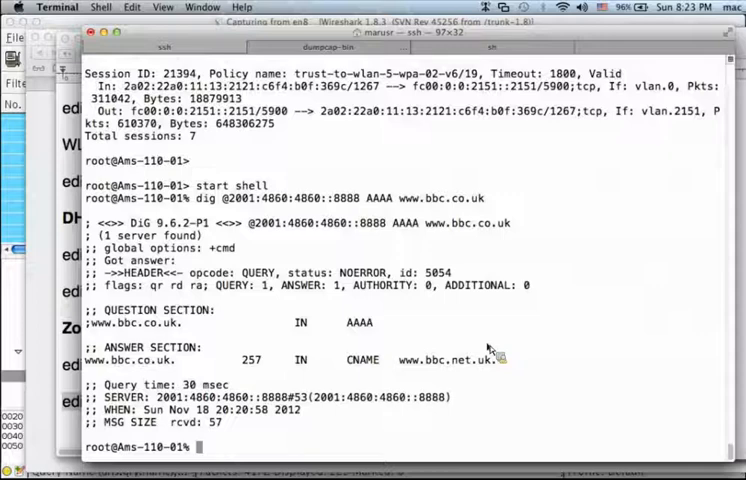
pyautogui.write('dig @2001:4860:4860::8888 AAAA www.bbc.co.uk')
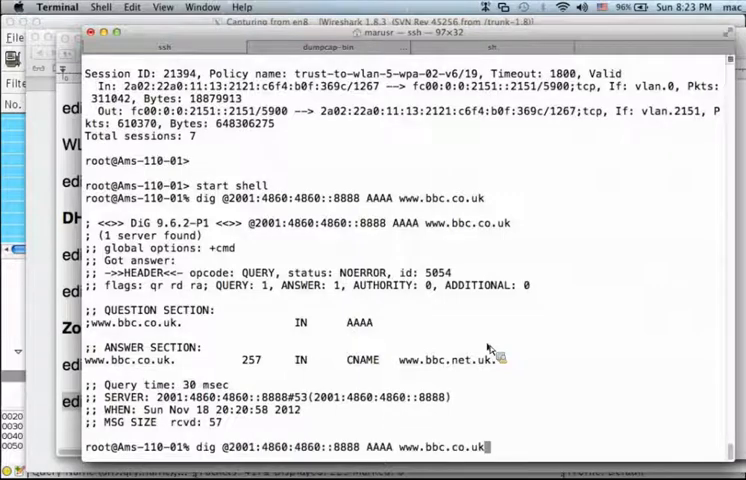
pyautogui.press('BackSpace')
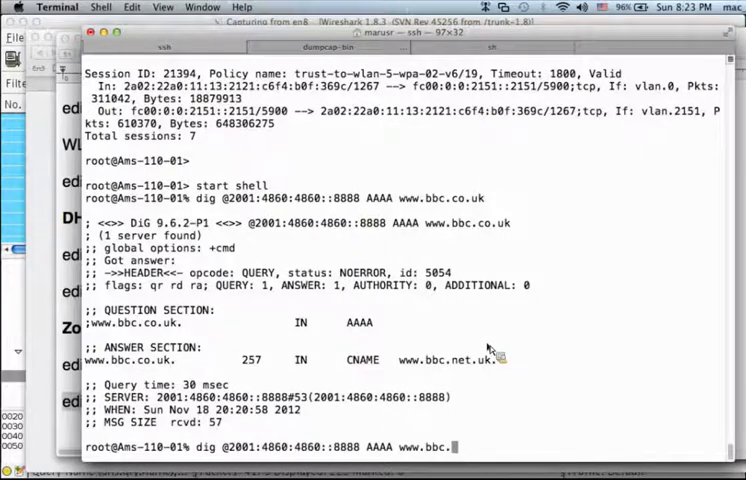
pyautogui.write('juni')
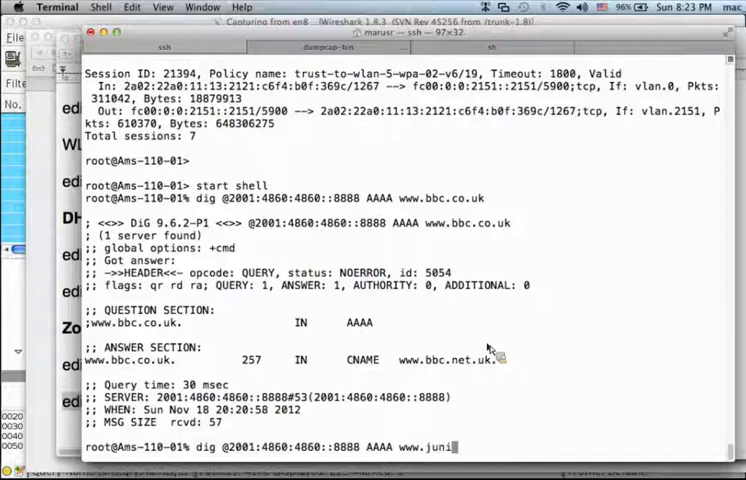
pyautogui.press('Return')
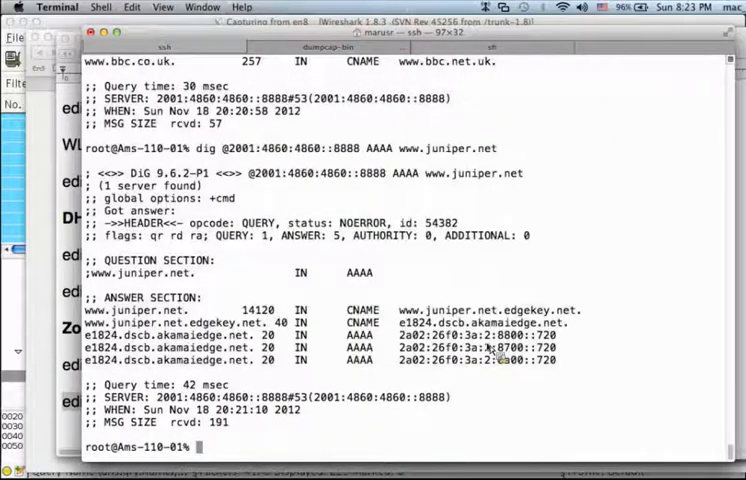
pyautogui.doubleClick(475, 334)
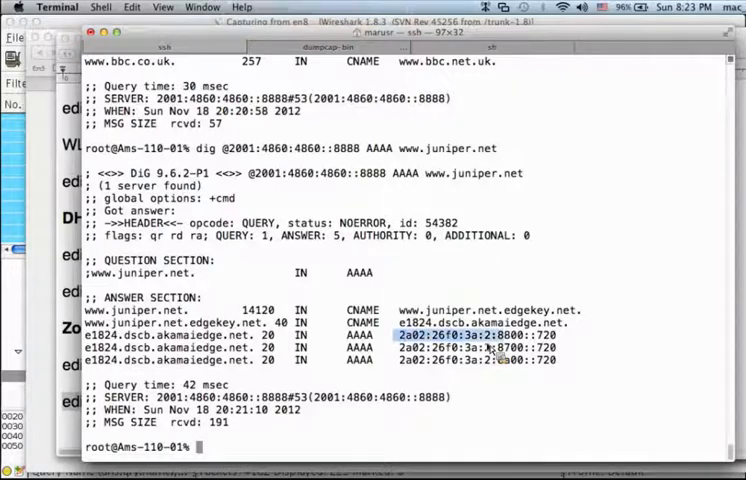